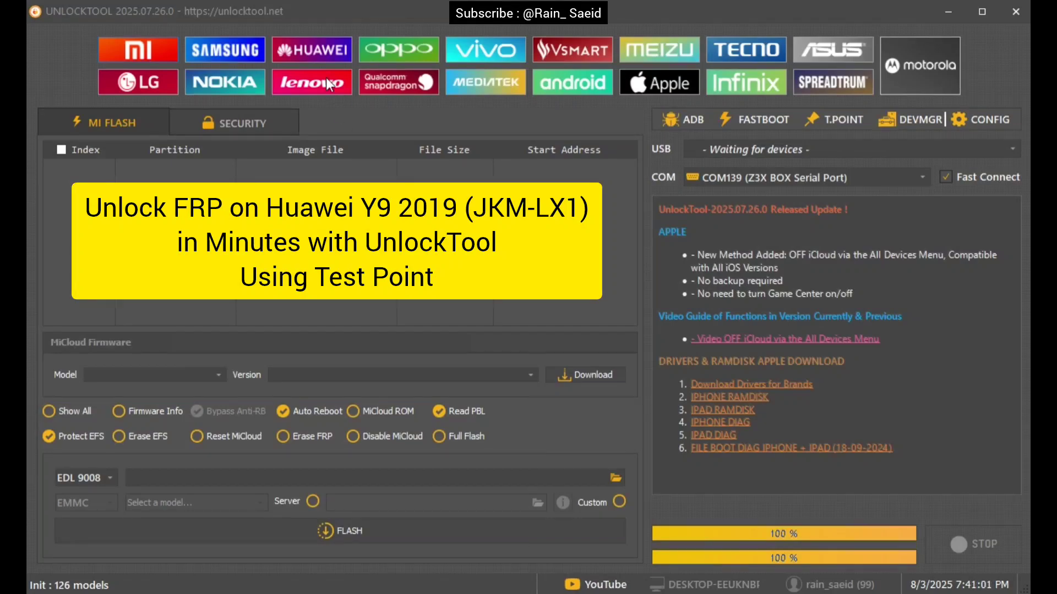
# Under HUAWEI, search models for 710 and pick HiSilicon Kirin 710 Emmc [Erase FRP]
pyautogui.click(311, 49)
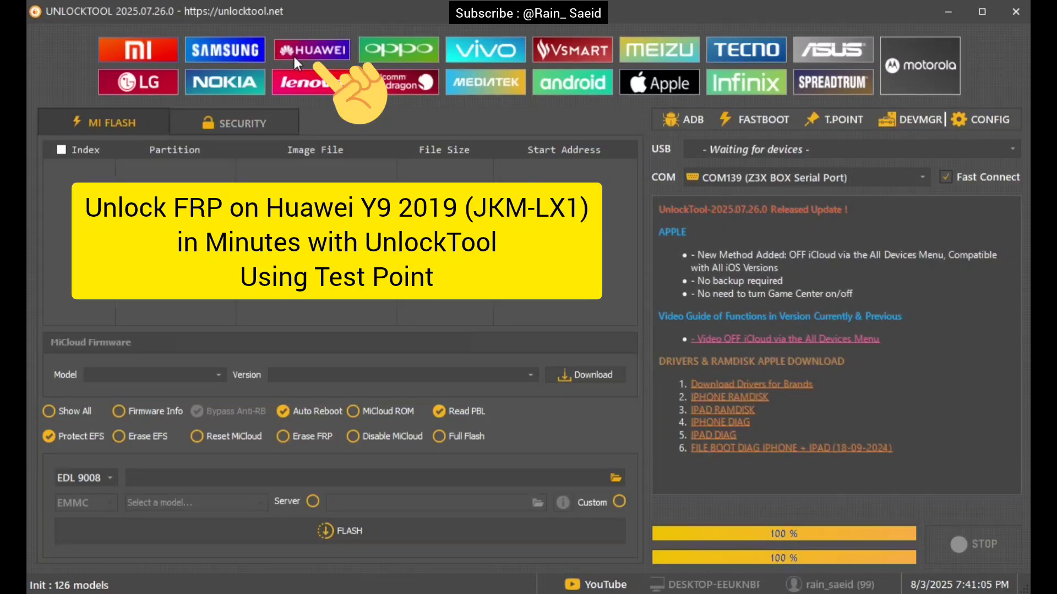
pyautogui.click(311, 48)
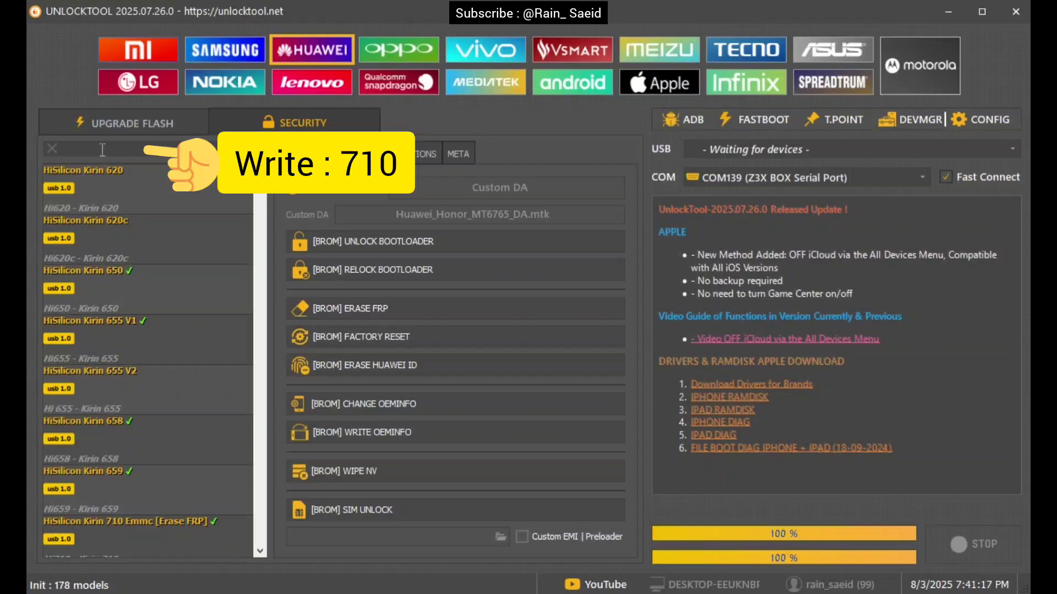
pyautogui.write('710')
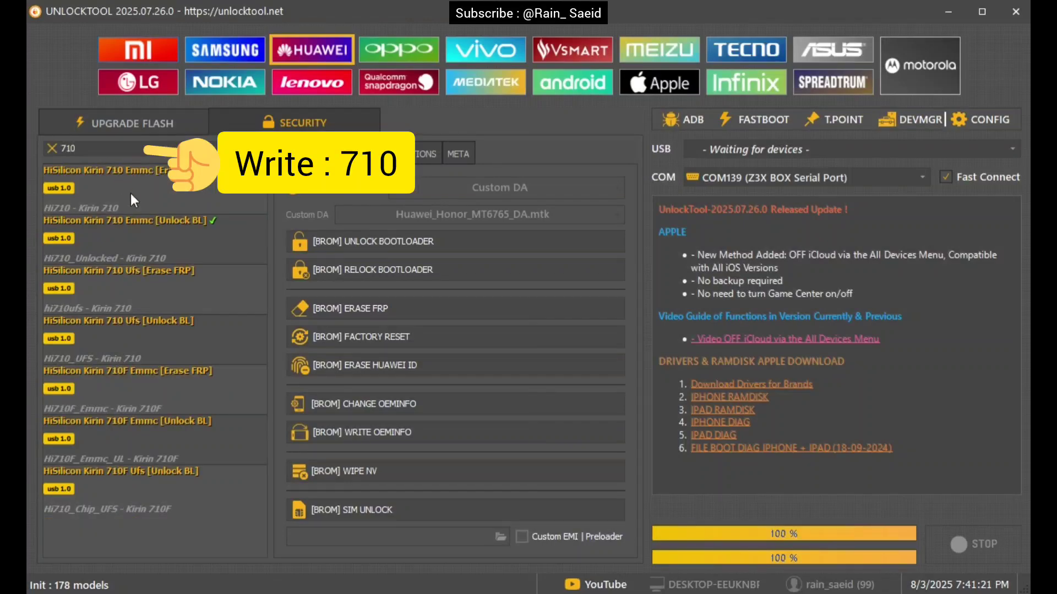
pyautogui.click(129, 170)
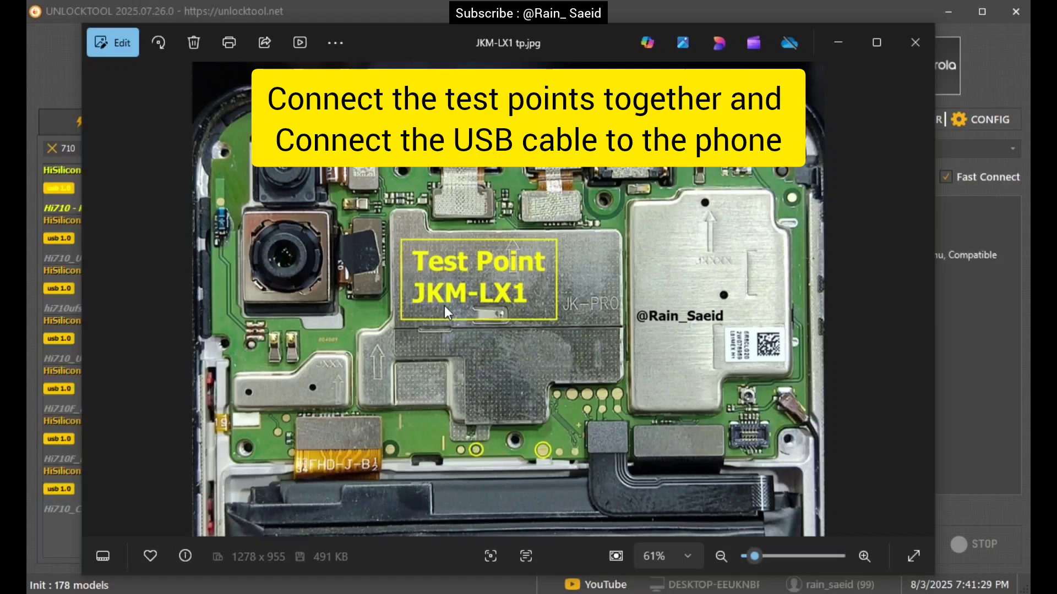
pyautogui.moveTo(502, 309)
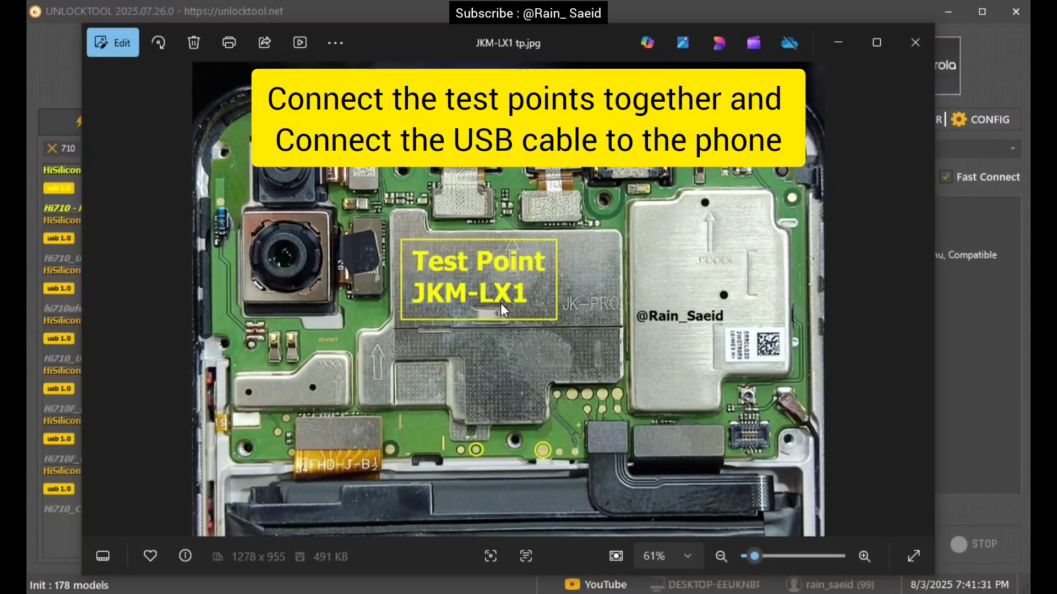
pyautogui.moveTo(477, 460)
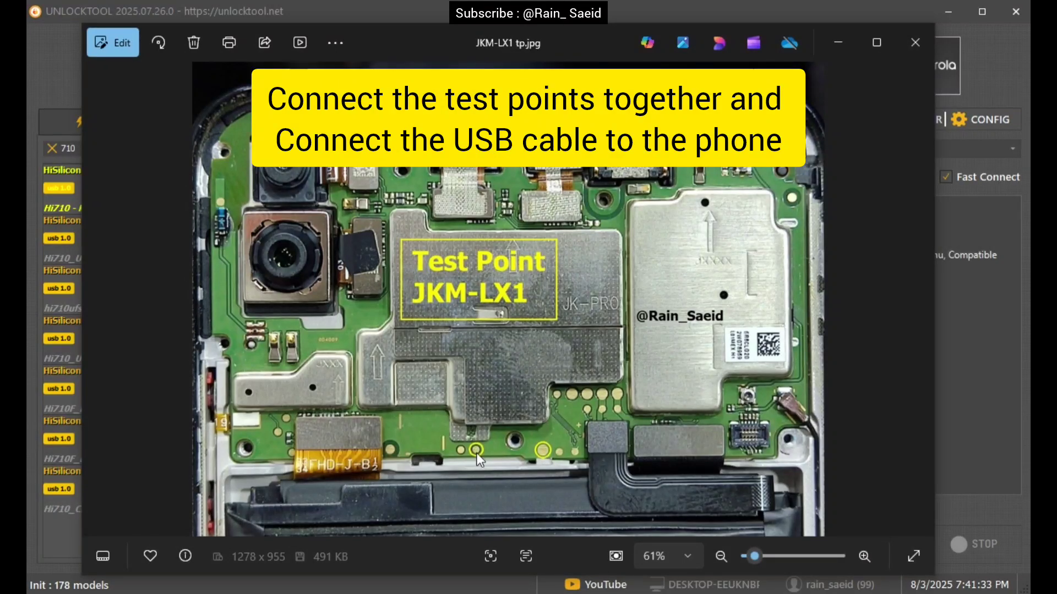
pyautogui.moveTo(546, 464)
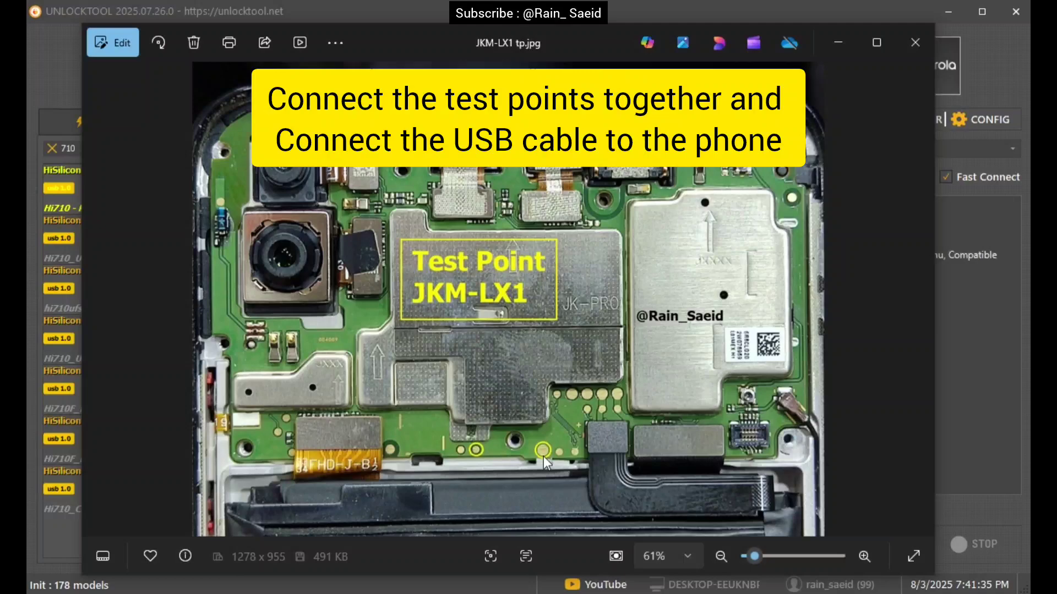
pyautogui.moveTo(477, 453)
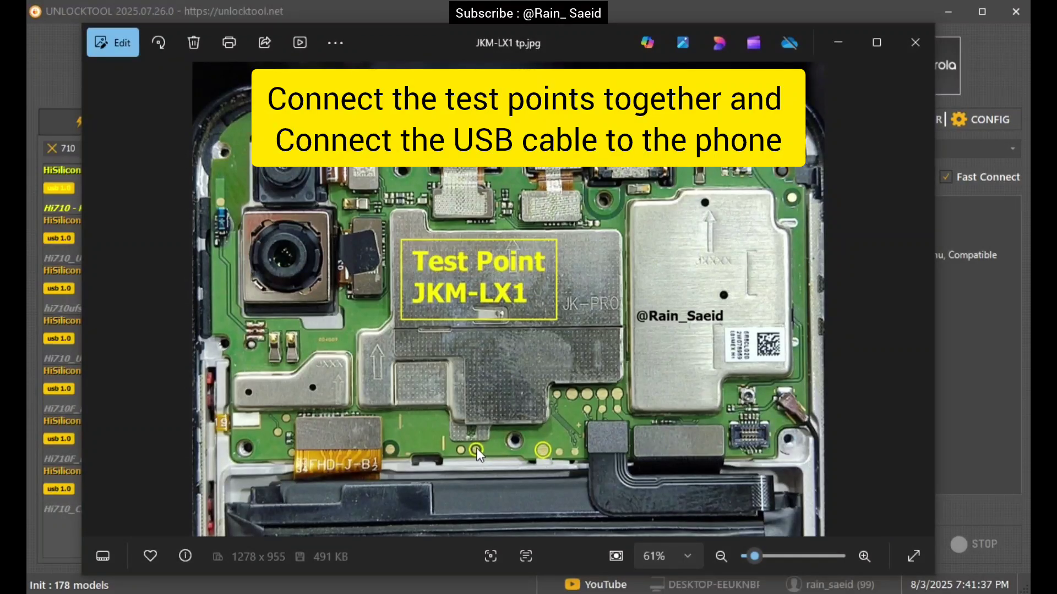
pyautogui.moveTo(528, 460)
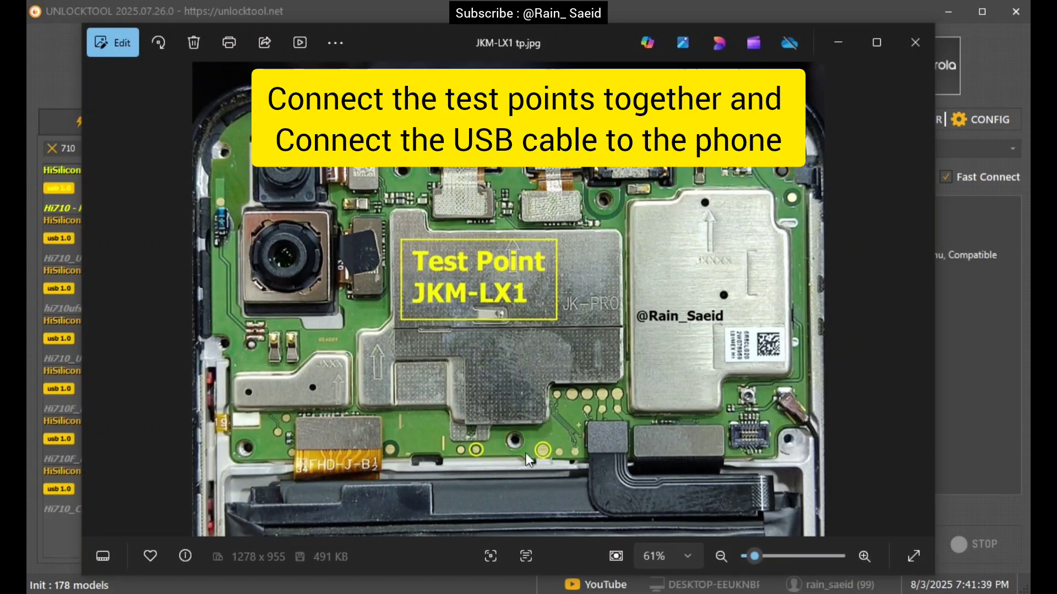
pyautogui.moveTo(846, 65)
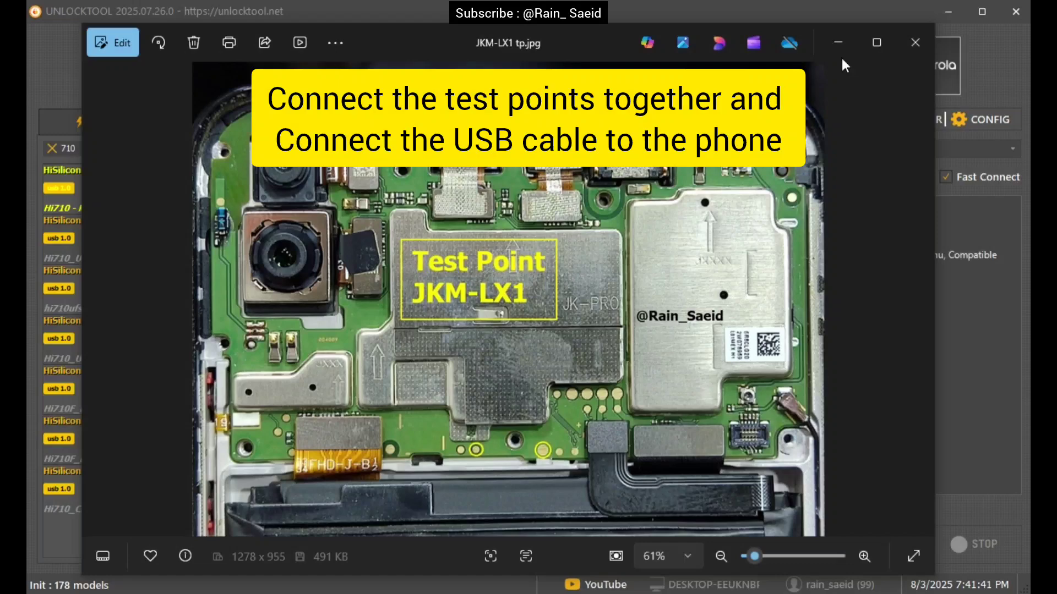